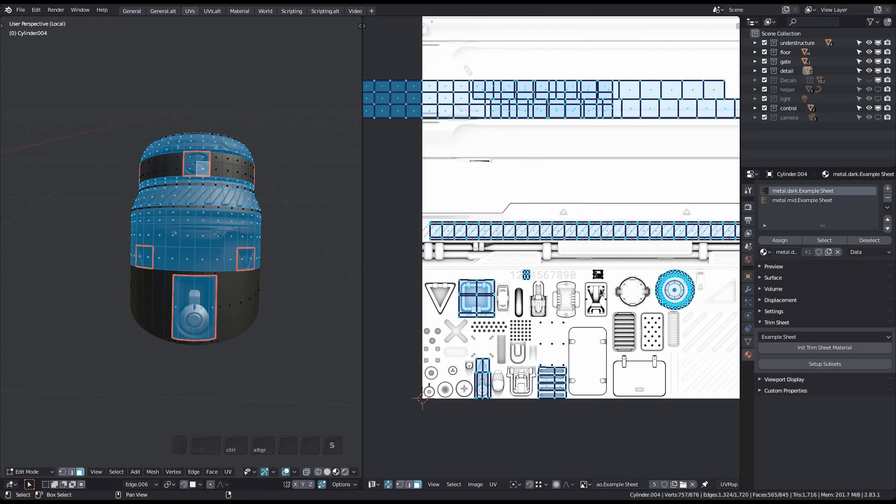
- Orbit the view around Cylinder004 to inspect its trim-sheet detailing
left_click_drag(201, 229, 200, 274)
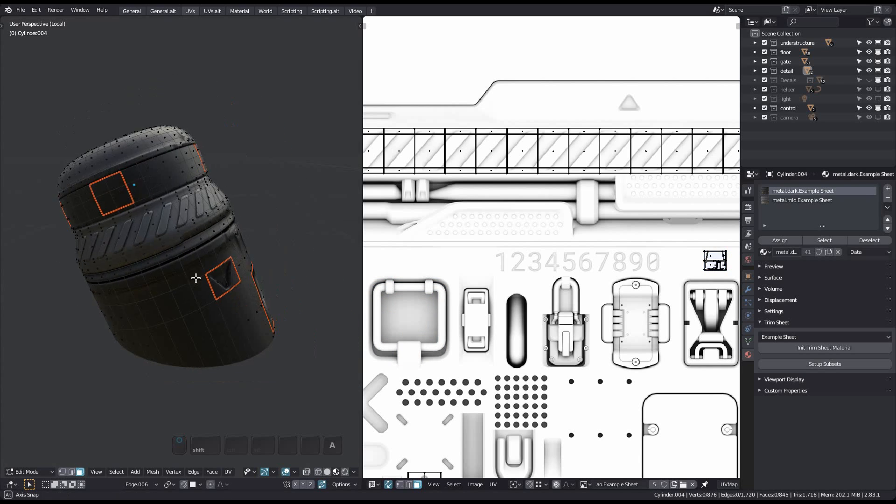
- Box-select the two faces forming the square inset panel on the cylinder
left_click_drag(196, 278, 186, 263)
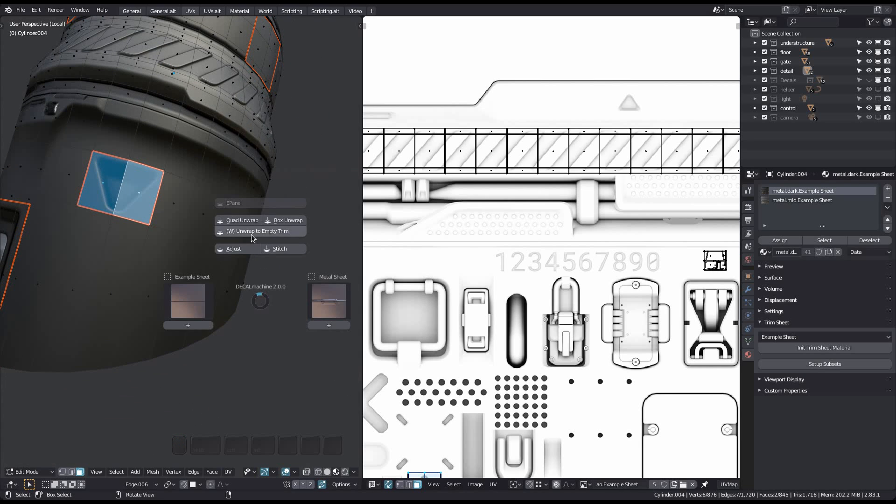
mouse_move(252, 238)
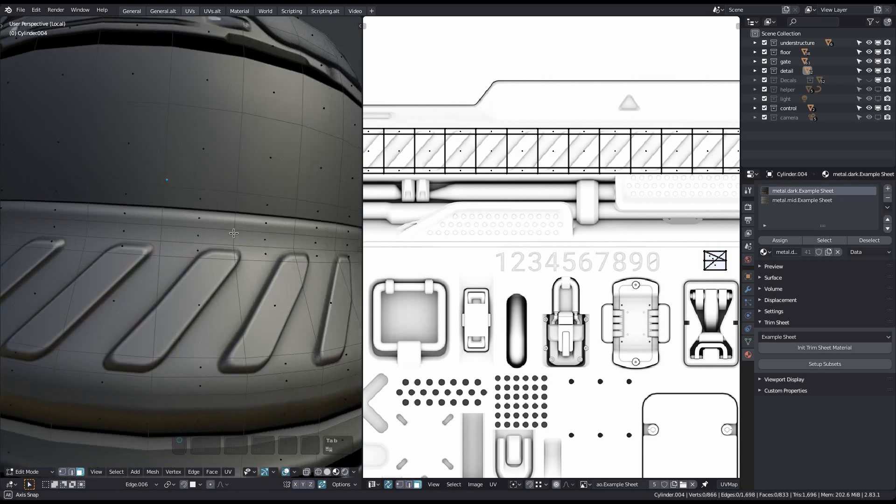
- Select the tread band strip, give it the metal.mid.Example Sheet material, and leave editing
left_click(178, 241)
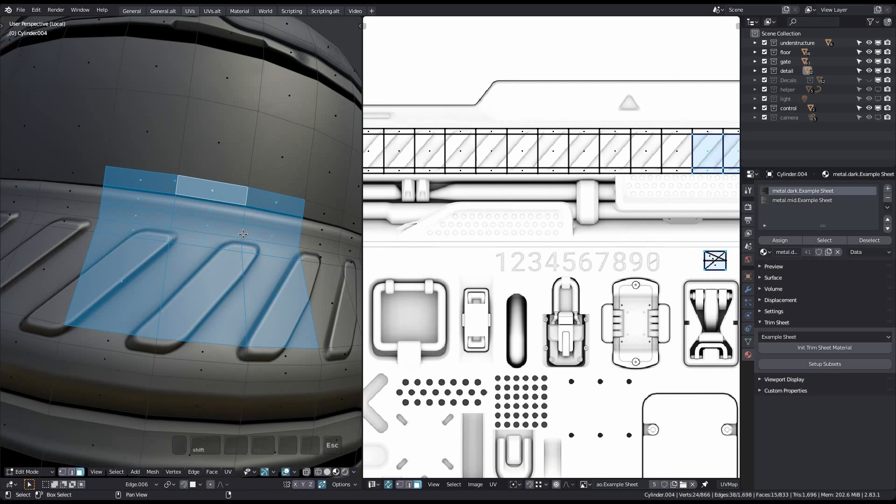
left_click_drag(243, 234, 293, 241)
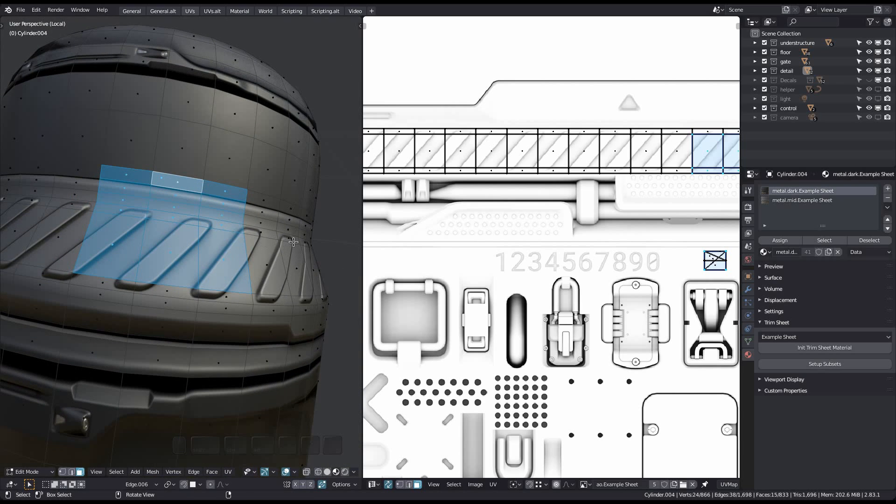
left_click(803, 200)
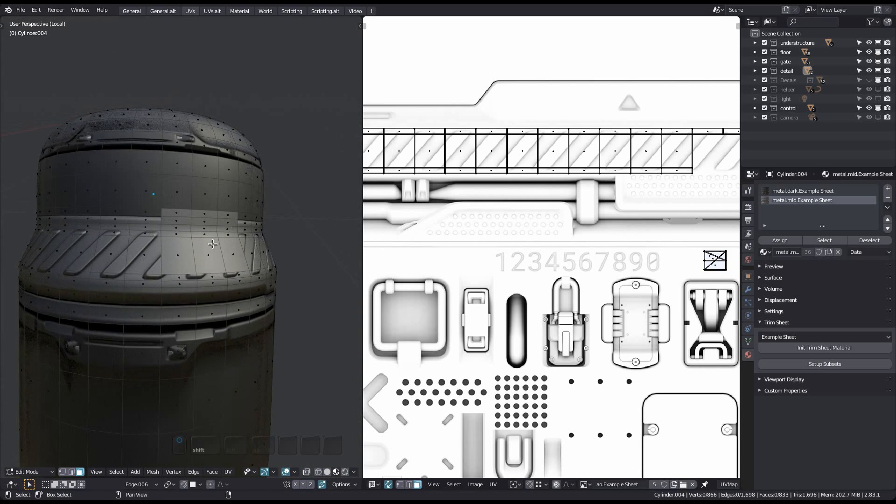
key("a")
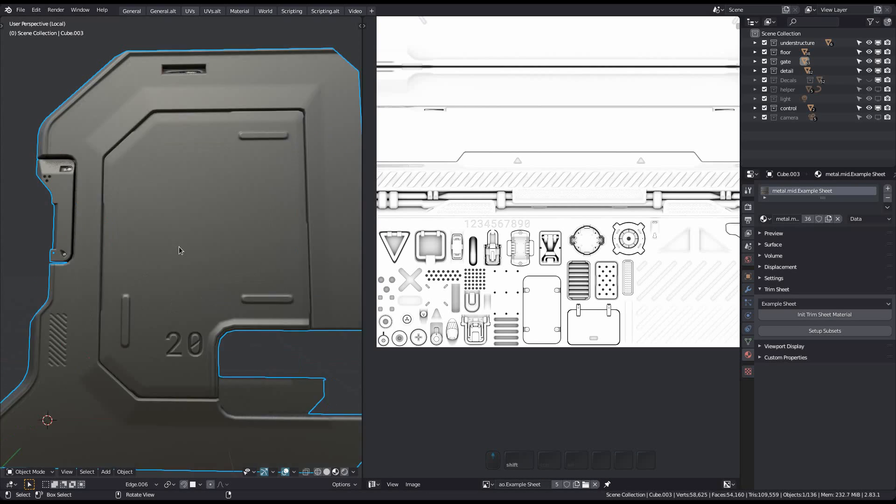
- Enter Edit Mode on the door mesh Cube.003
key("Tab")
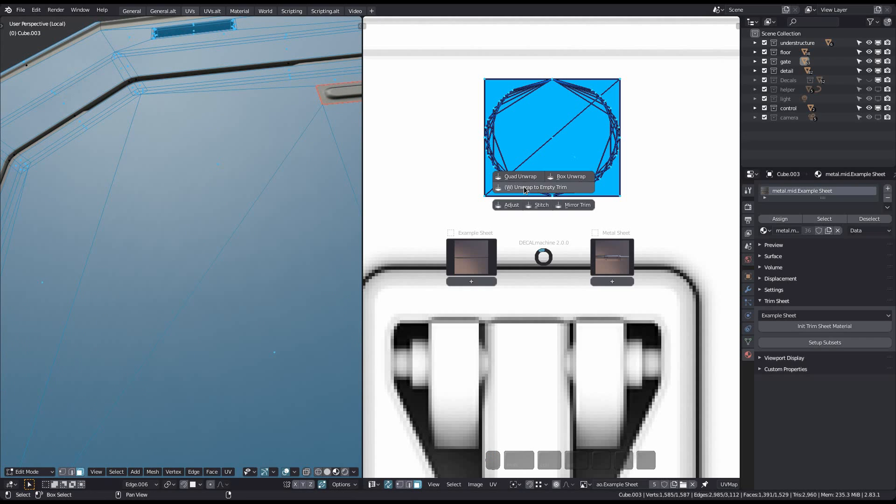
- Unwrap the selected door faces onto the empty trim region, then return to Edit Mode
left_click(536, 188)
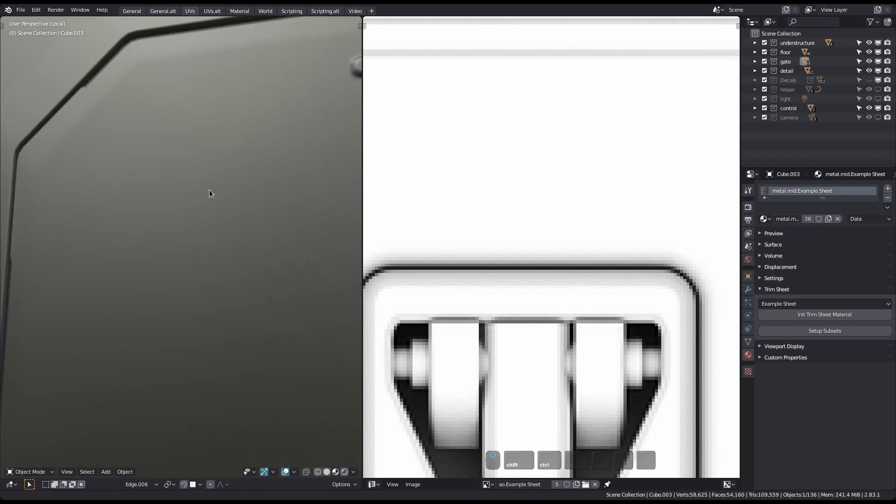
key("Tab")
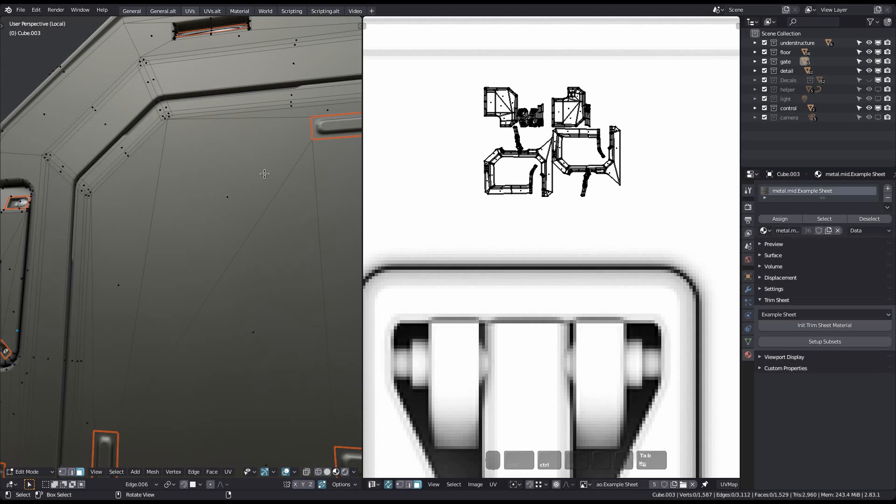